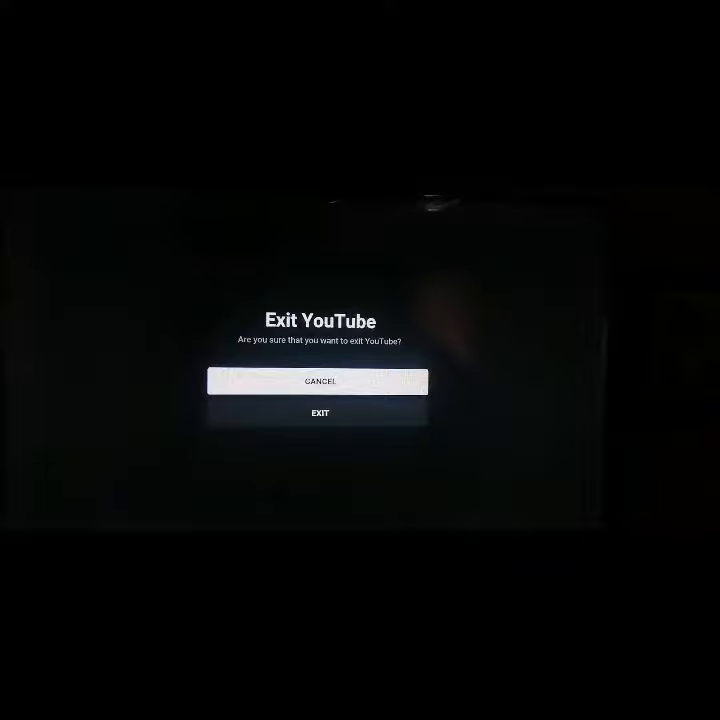
- Confirm Exit in the Exit YouTube dialog to return to the TV home launcher
click(319, 381)
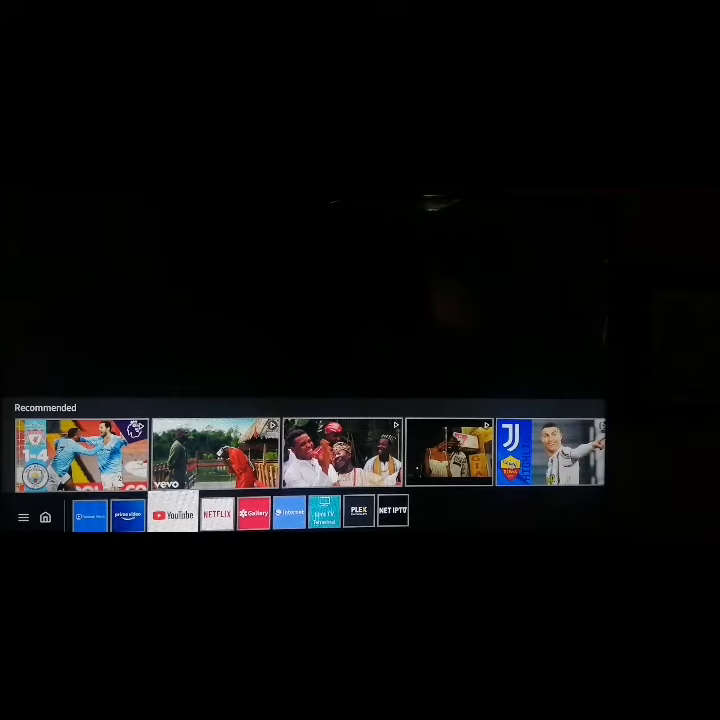
- Relaunch YouTube from the TV app bar and go to Search via the left menu
click(160, 516)
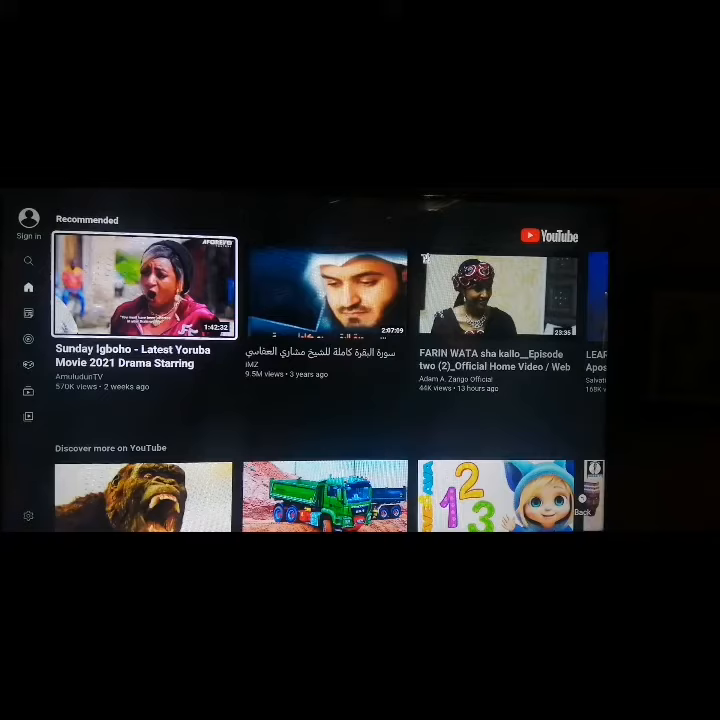
click(28, 288)
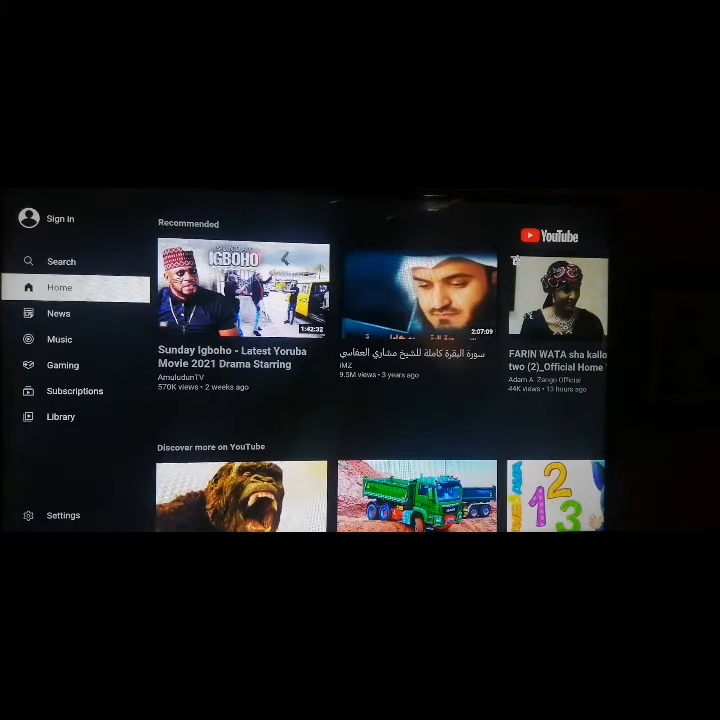
click(61, 261)
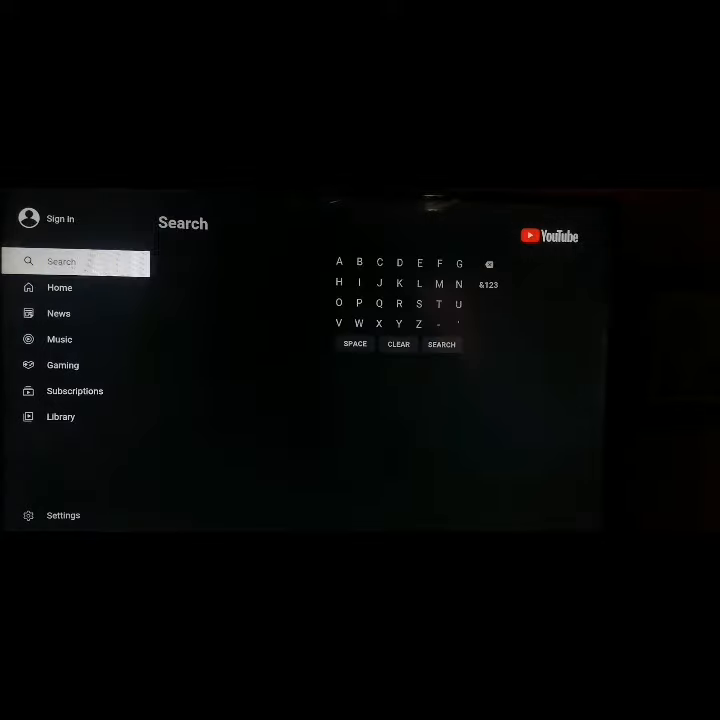
- Choose Sign in from the left menu to start mobile app pairing
click(59, 218)
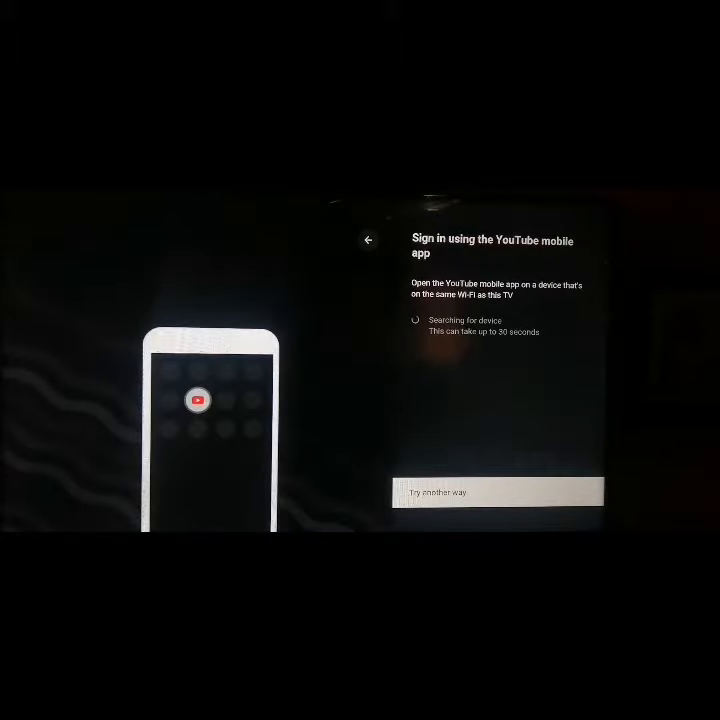
click(497, 492)
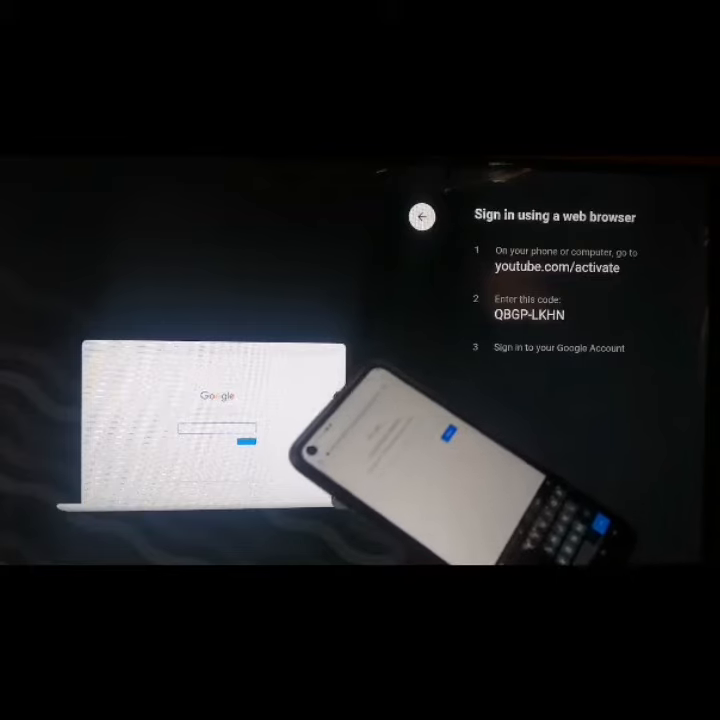